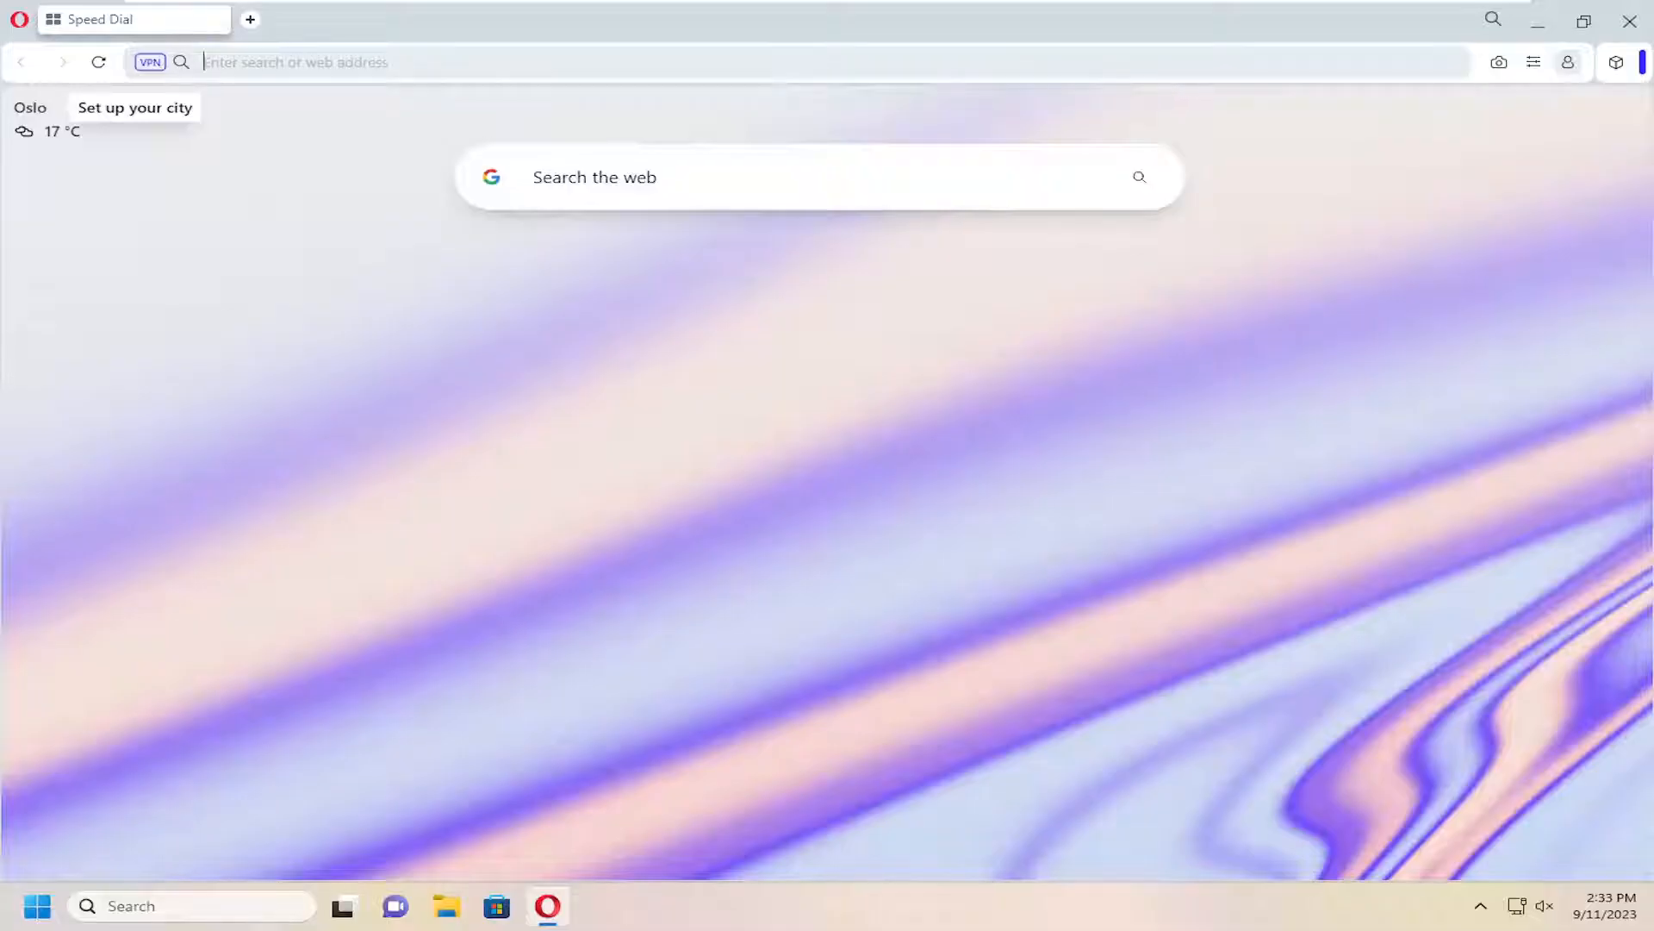
mouse_move(976, 437)
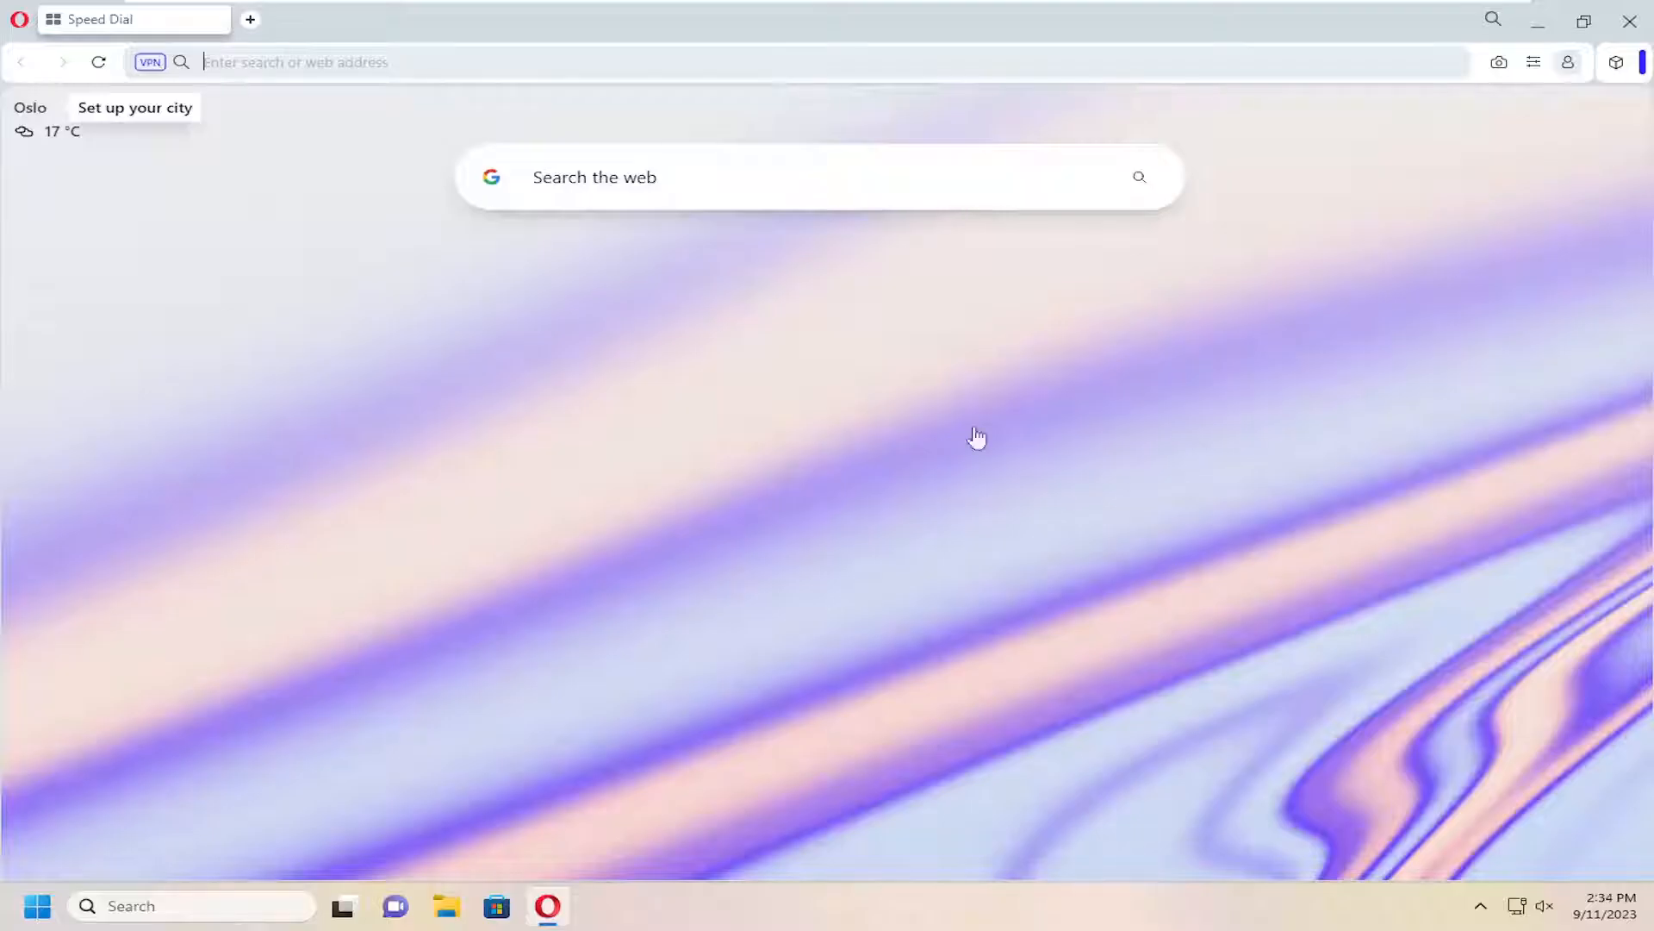
mouse_move(9, 31)
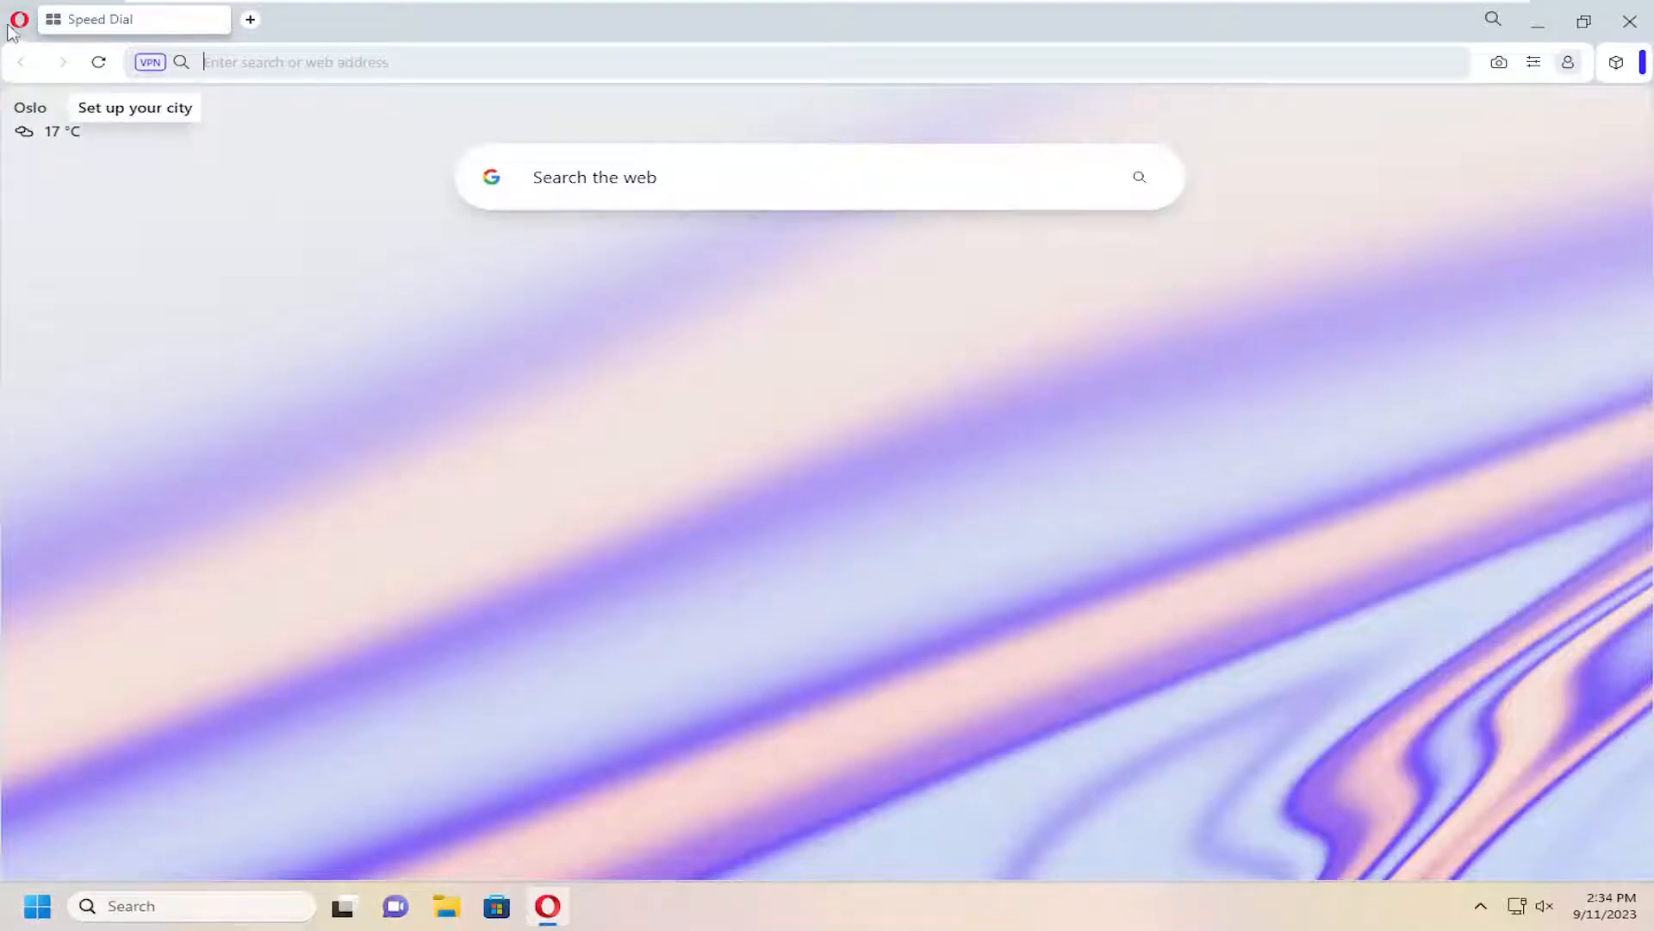
mouse_move(17, 19)
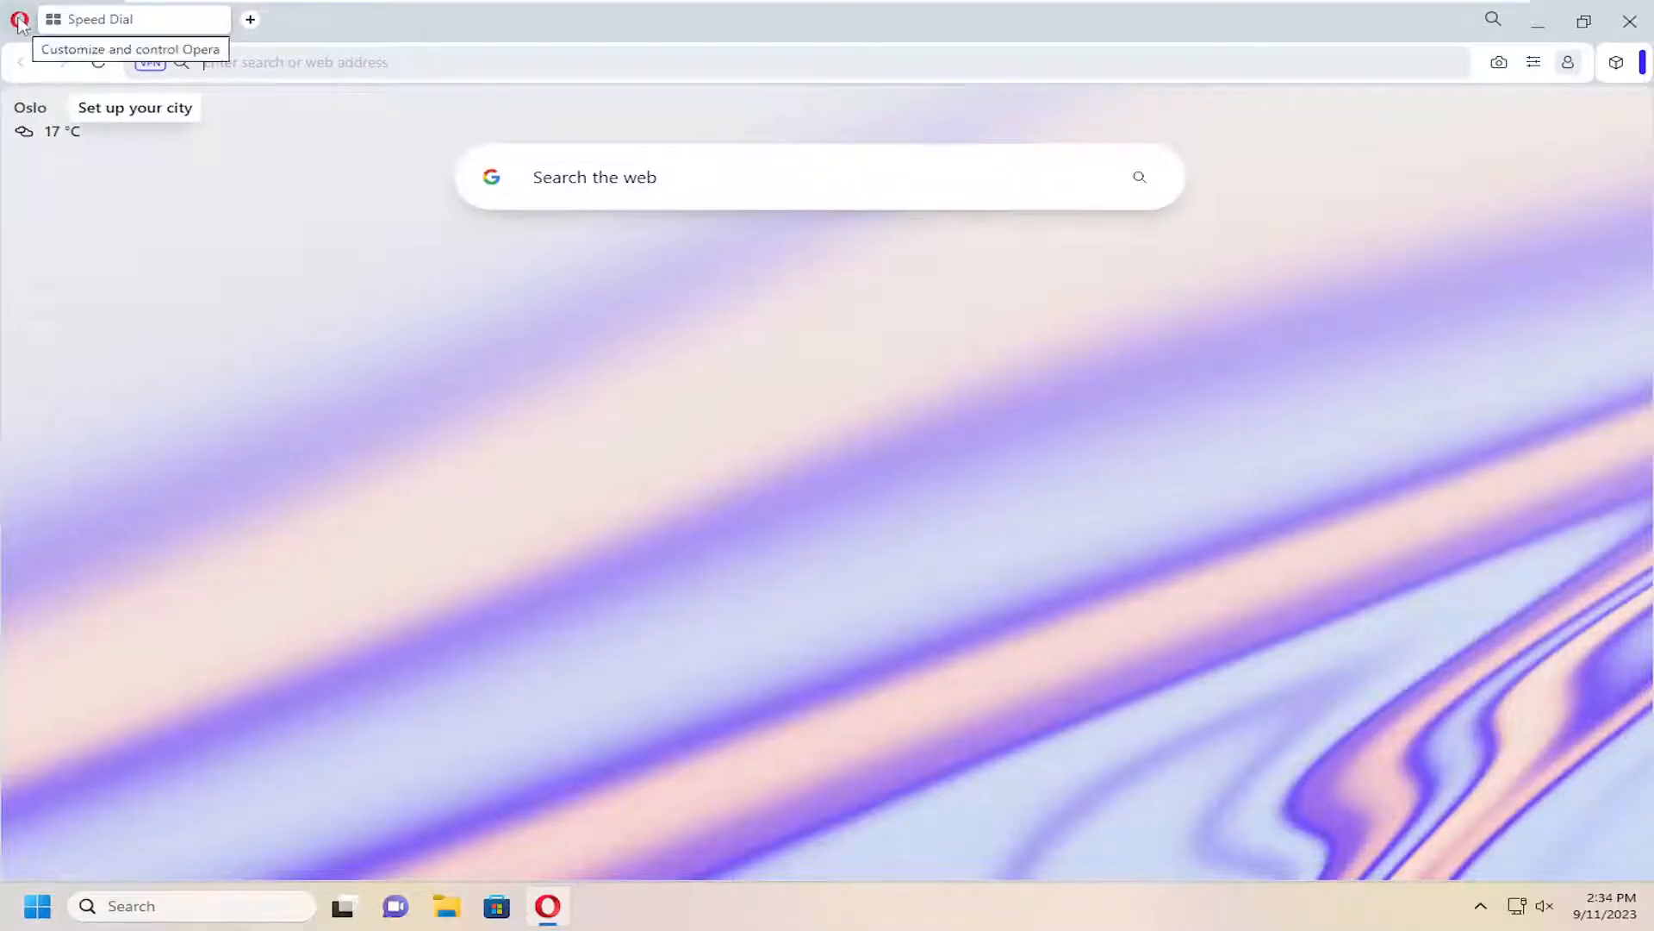
Step: Reach Opera's Settings page from the main browser menu
left_click(25, 19)
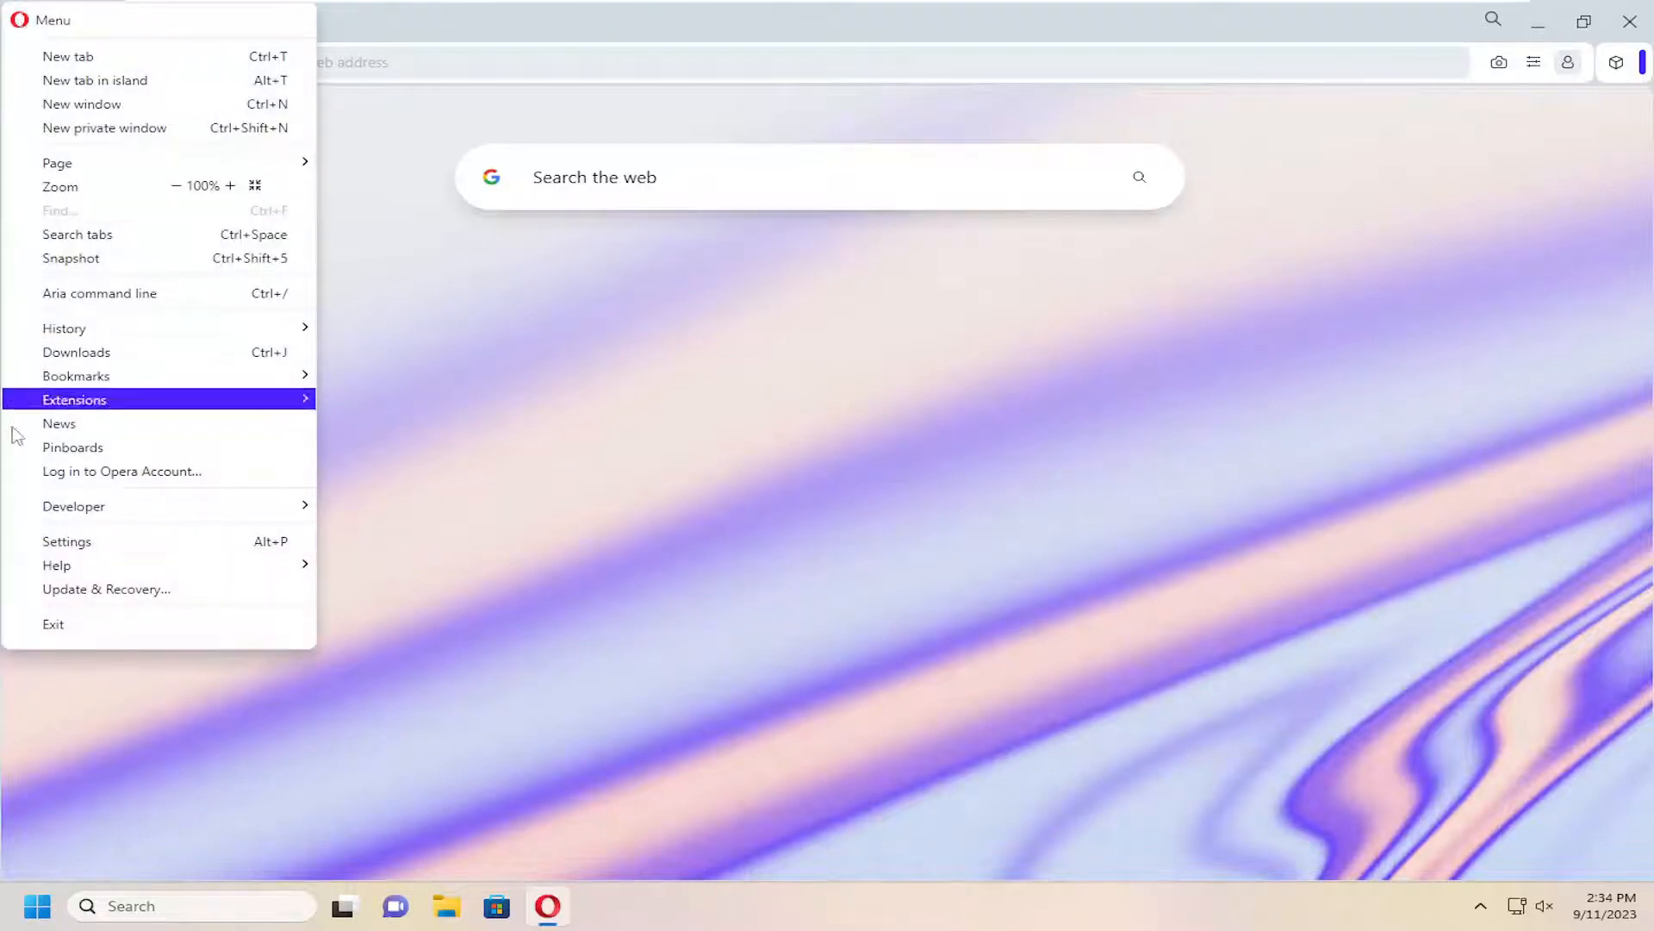
left_click(66, 541)
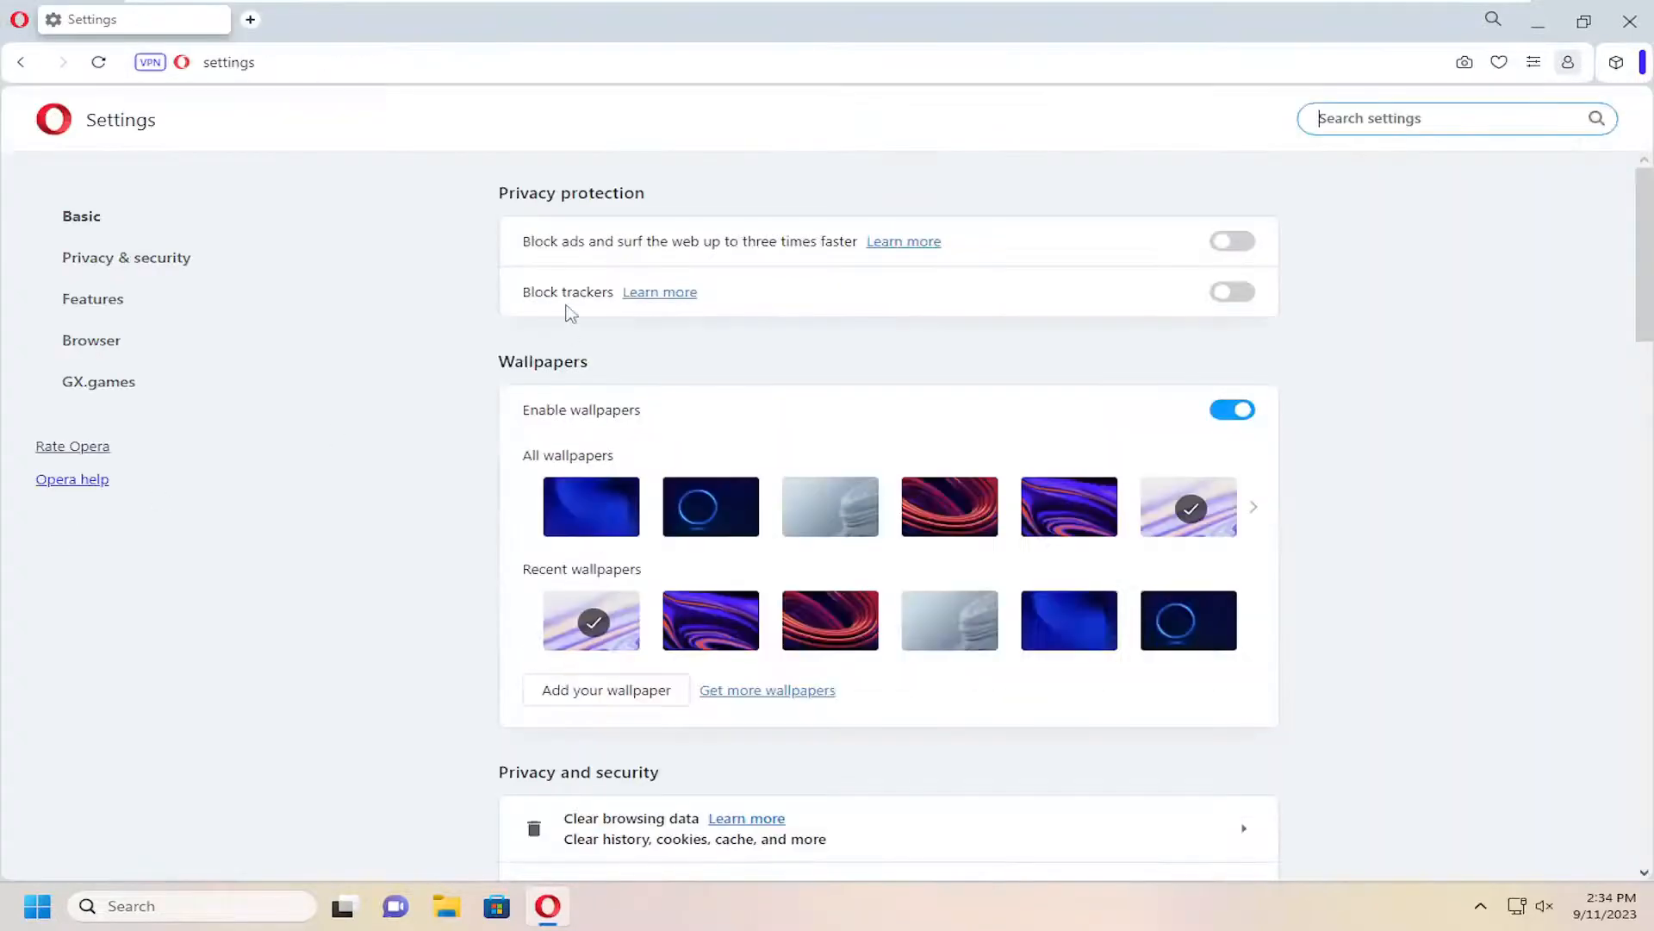
Step: Switch on Enable VPN in the VPN section under Advanced
scroll("down", 3)
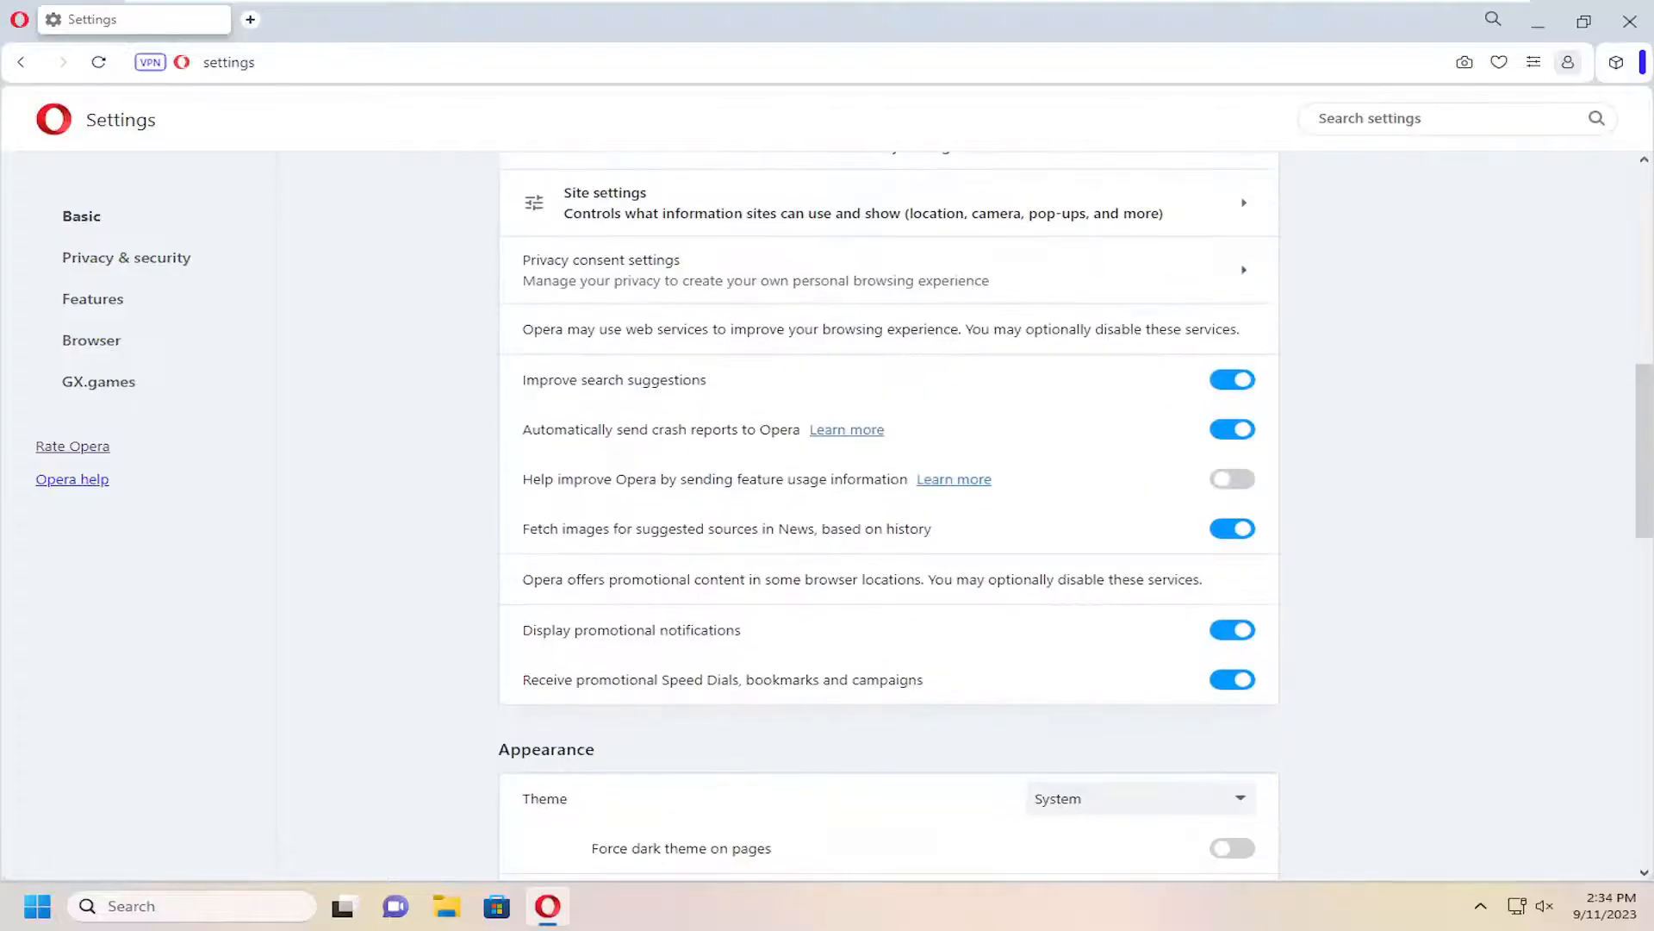
scroll("down", 3)
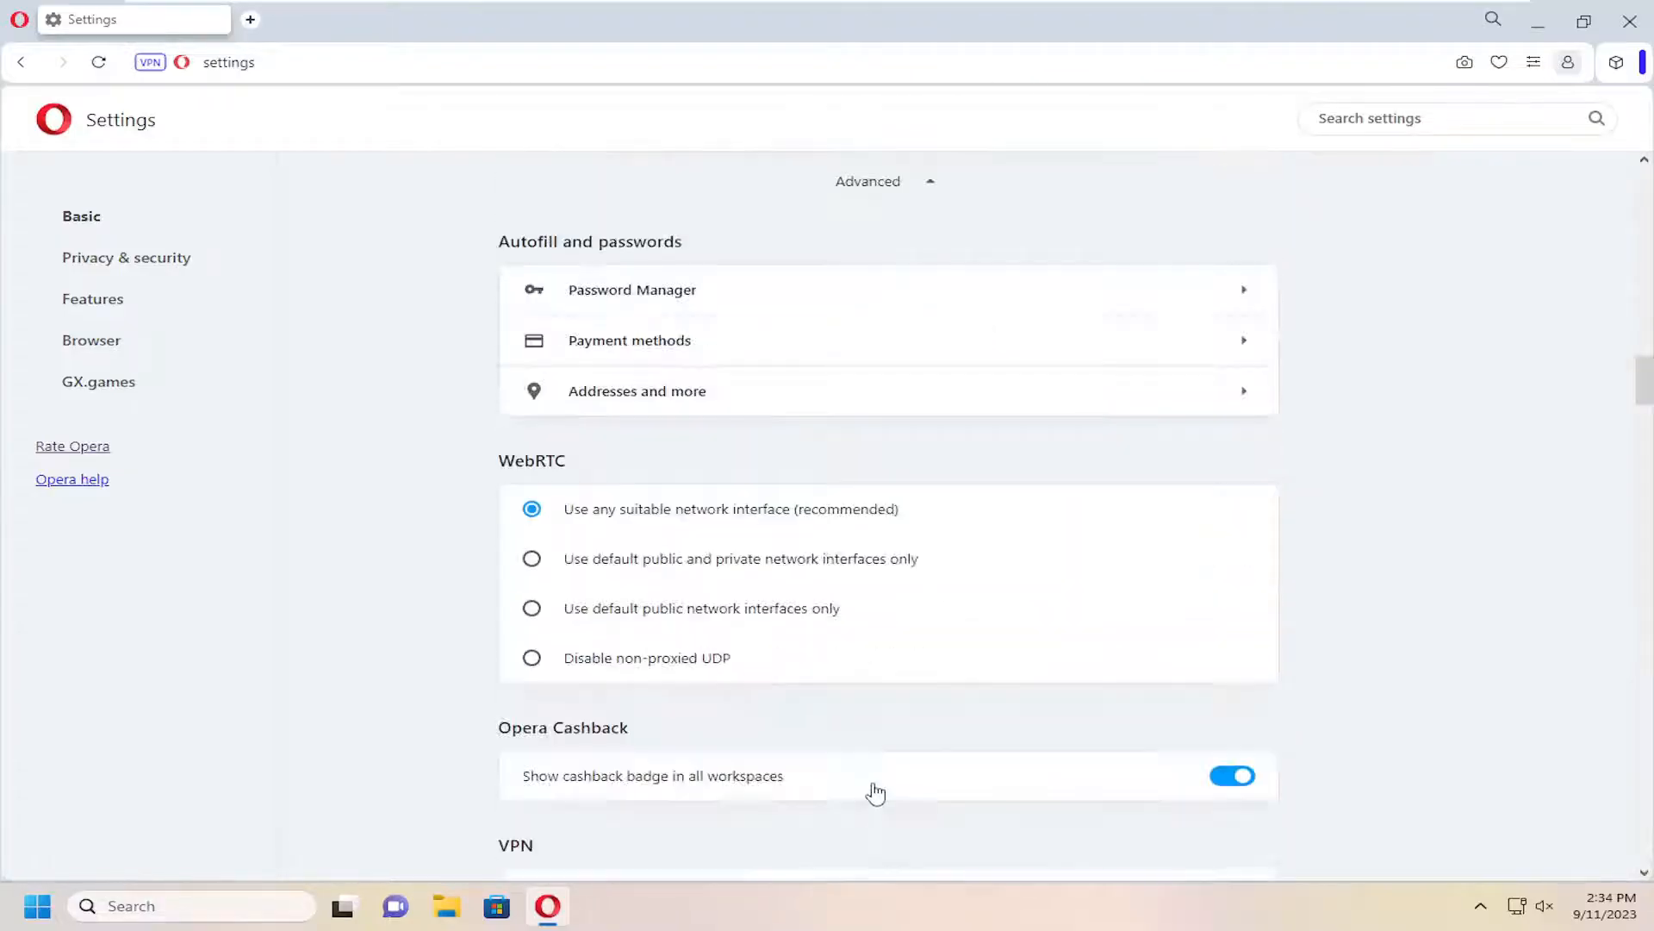
scroll("down", 3)
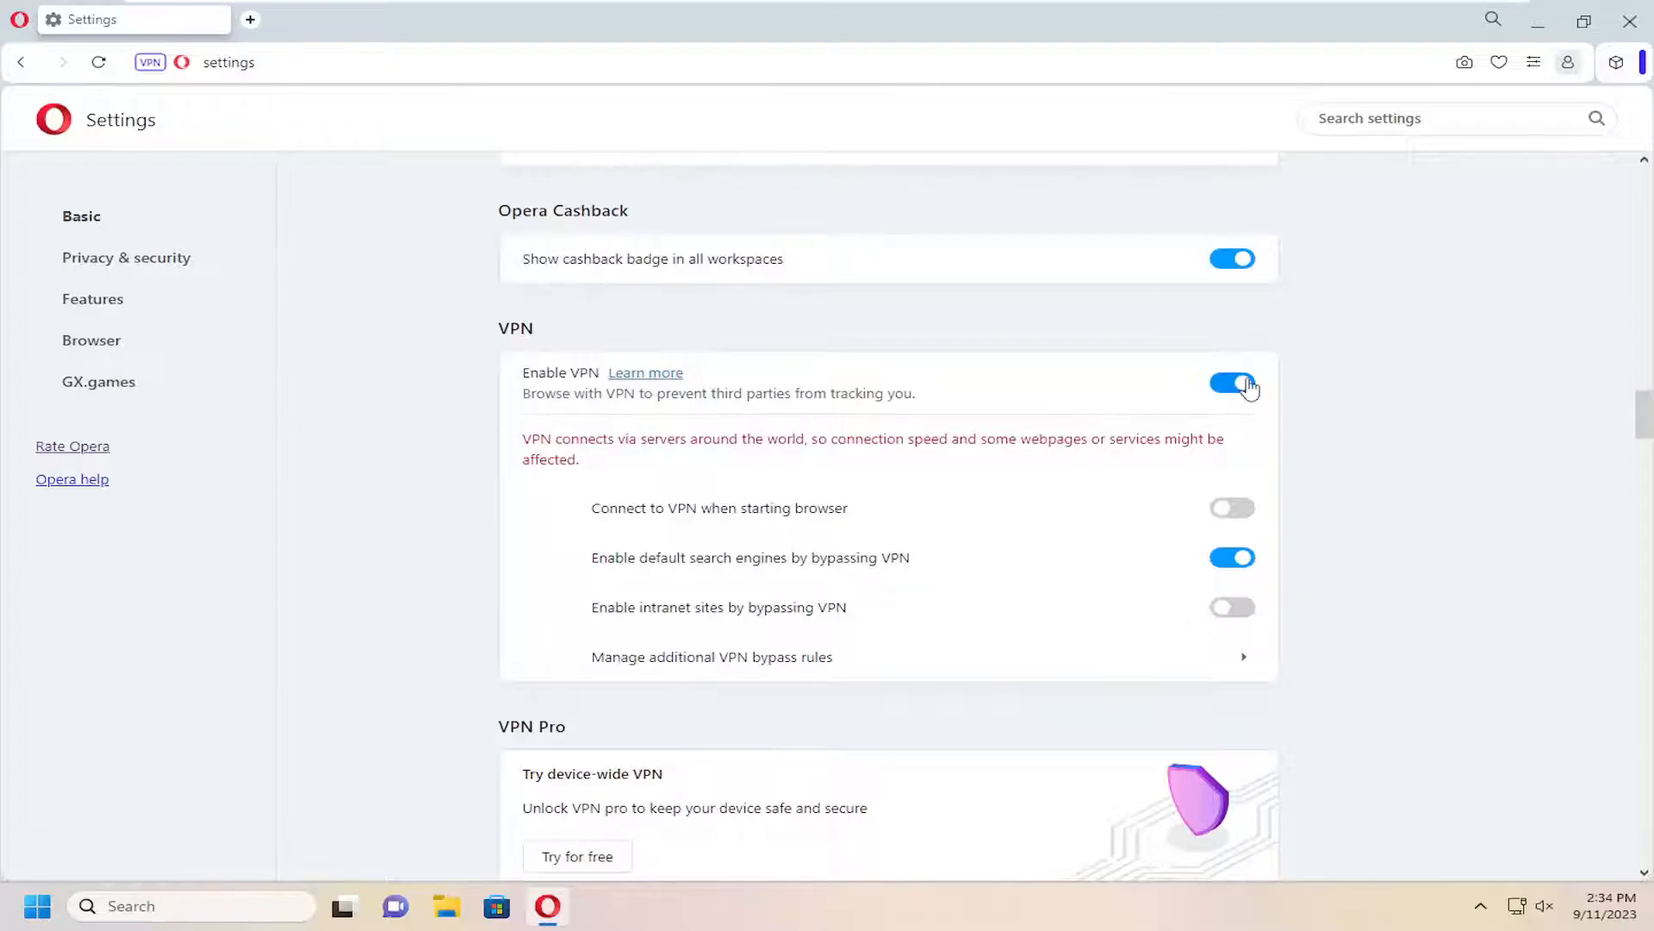
left_click(1232, 384)
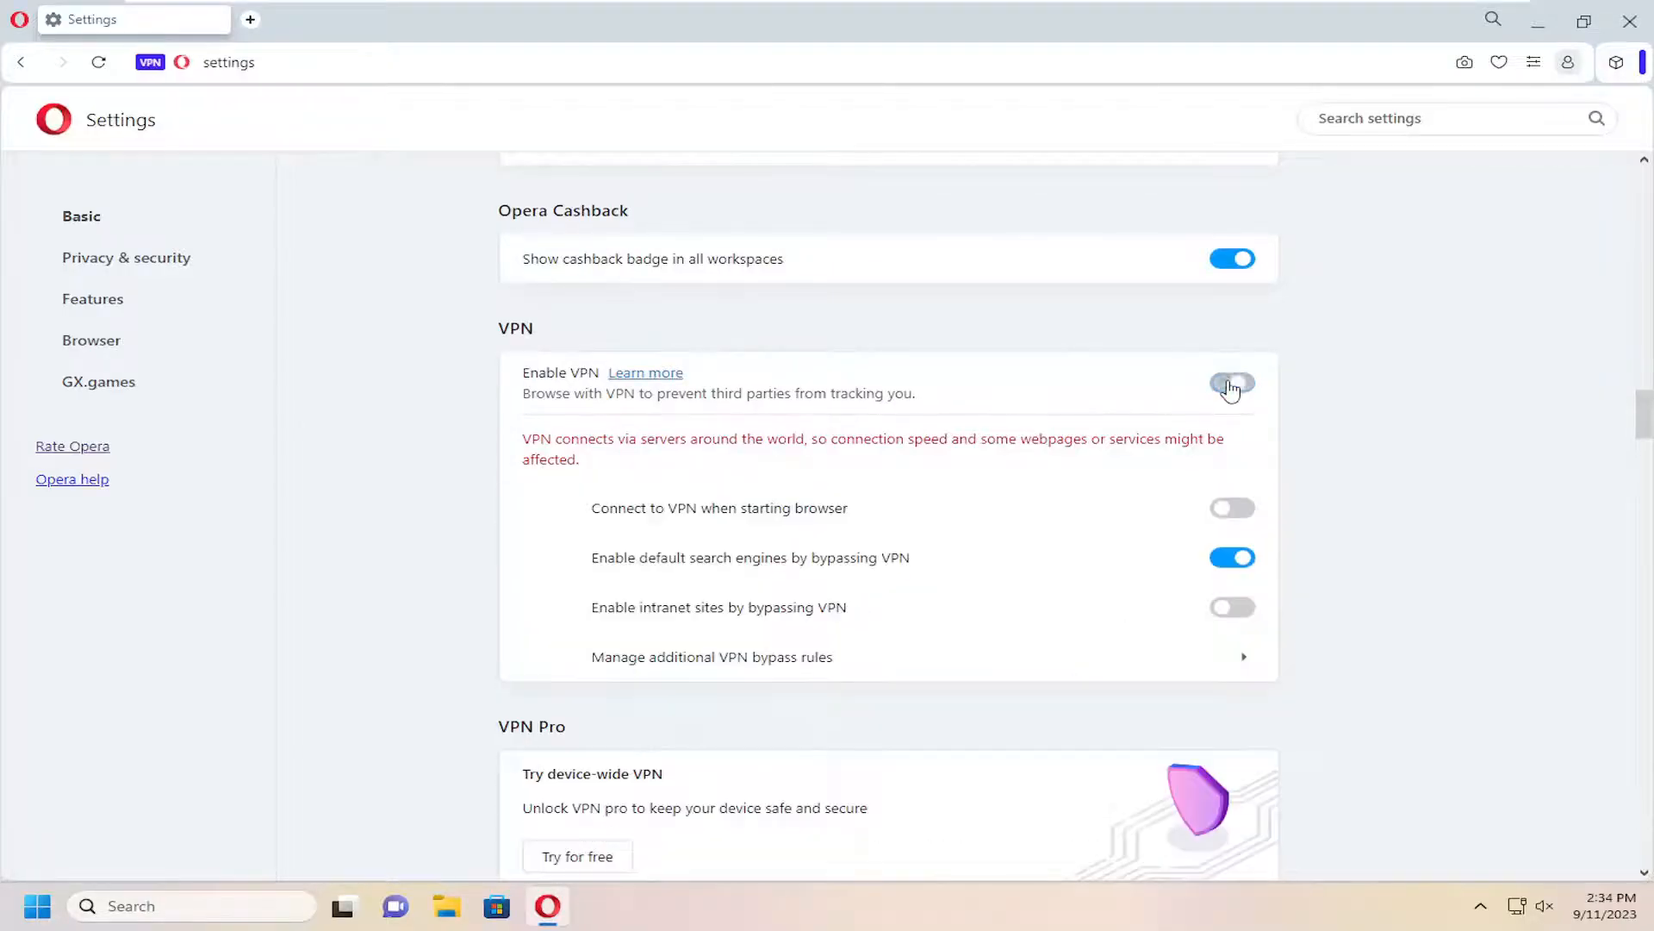
left_click(1230, 384)
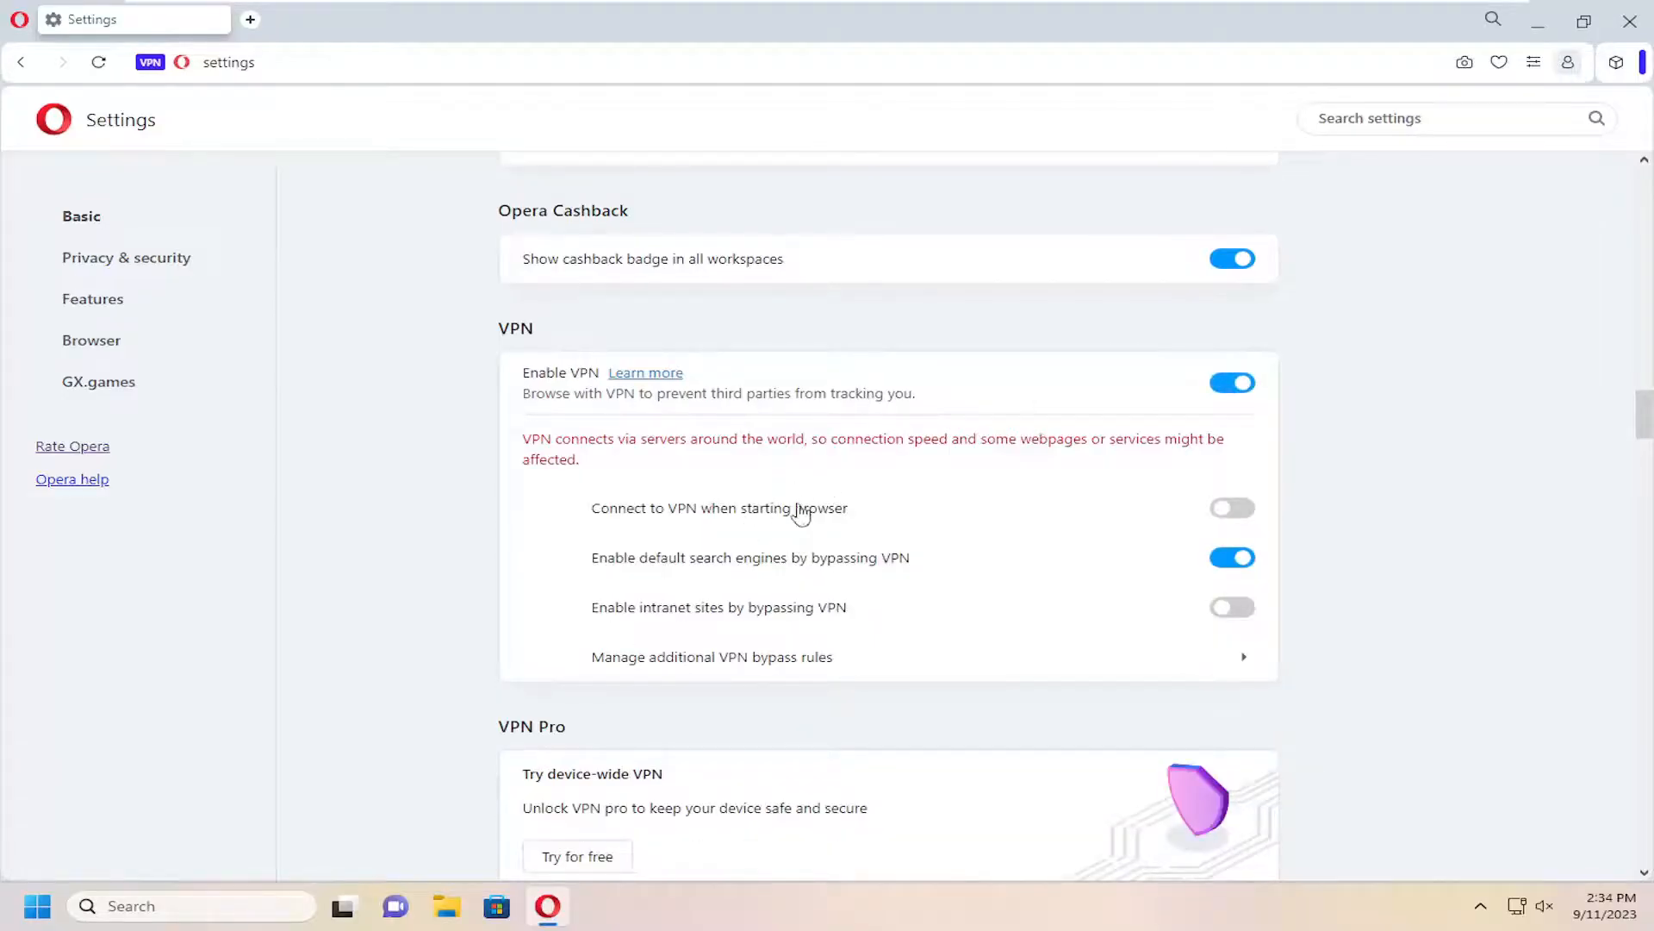
mouse_move(724, 528)
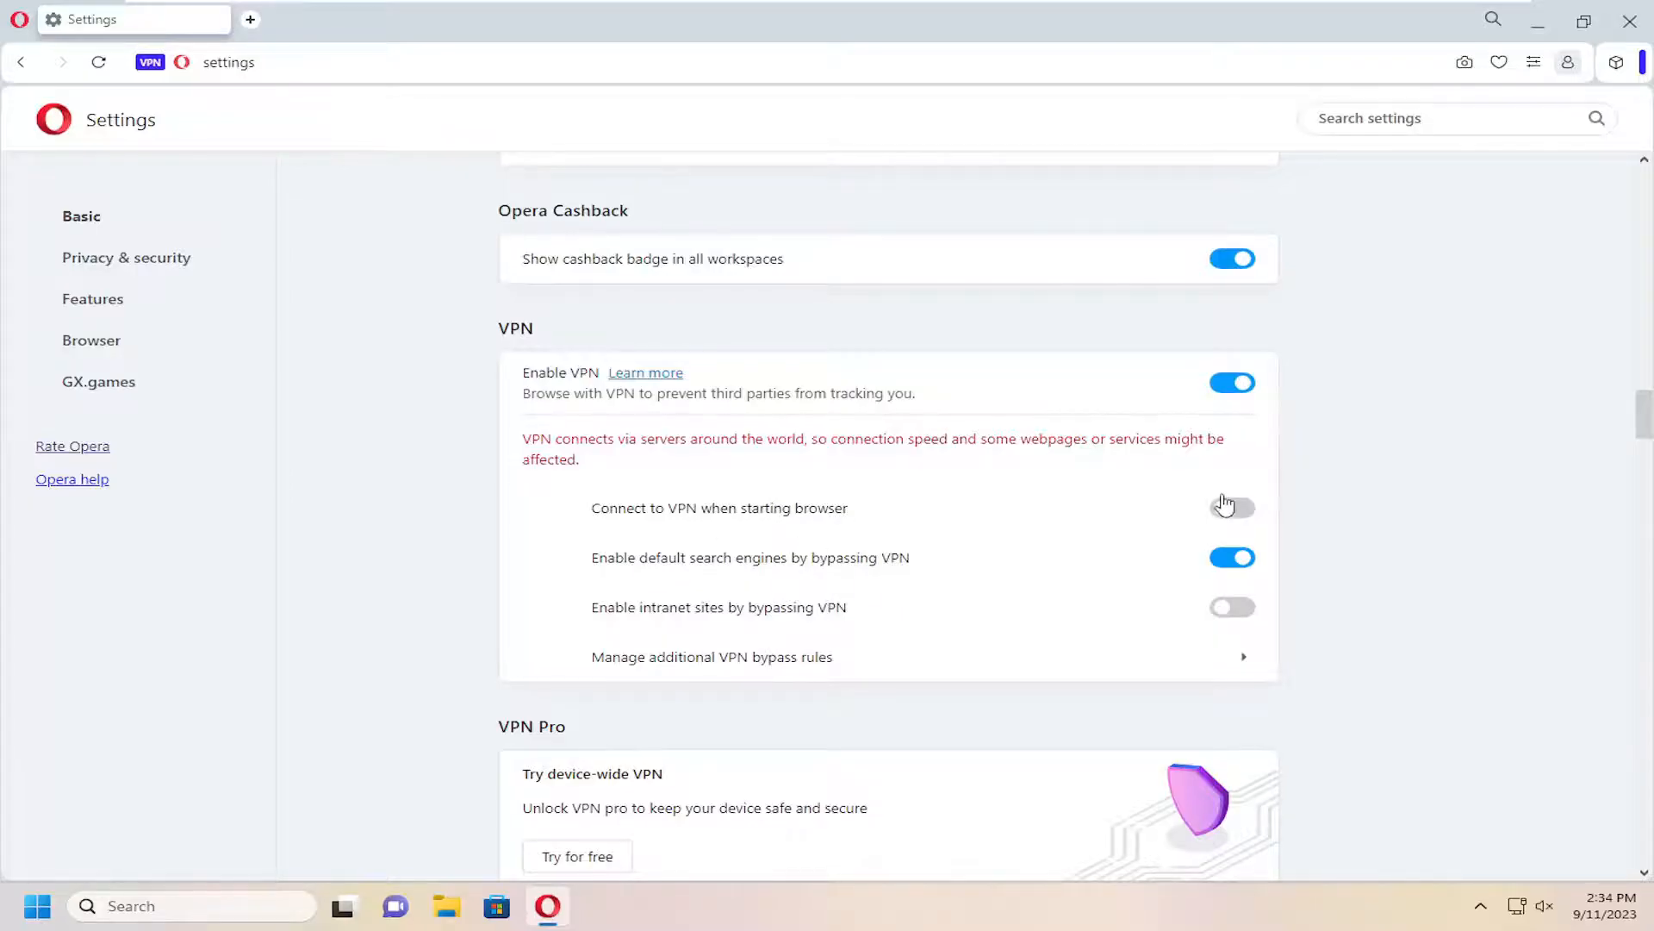
mouse_move(633, 572)
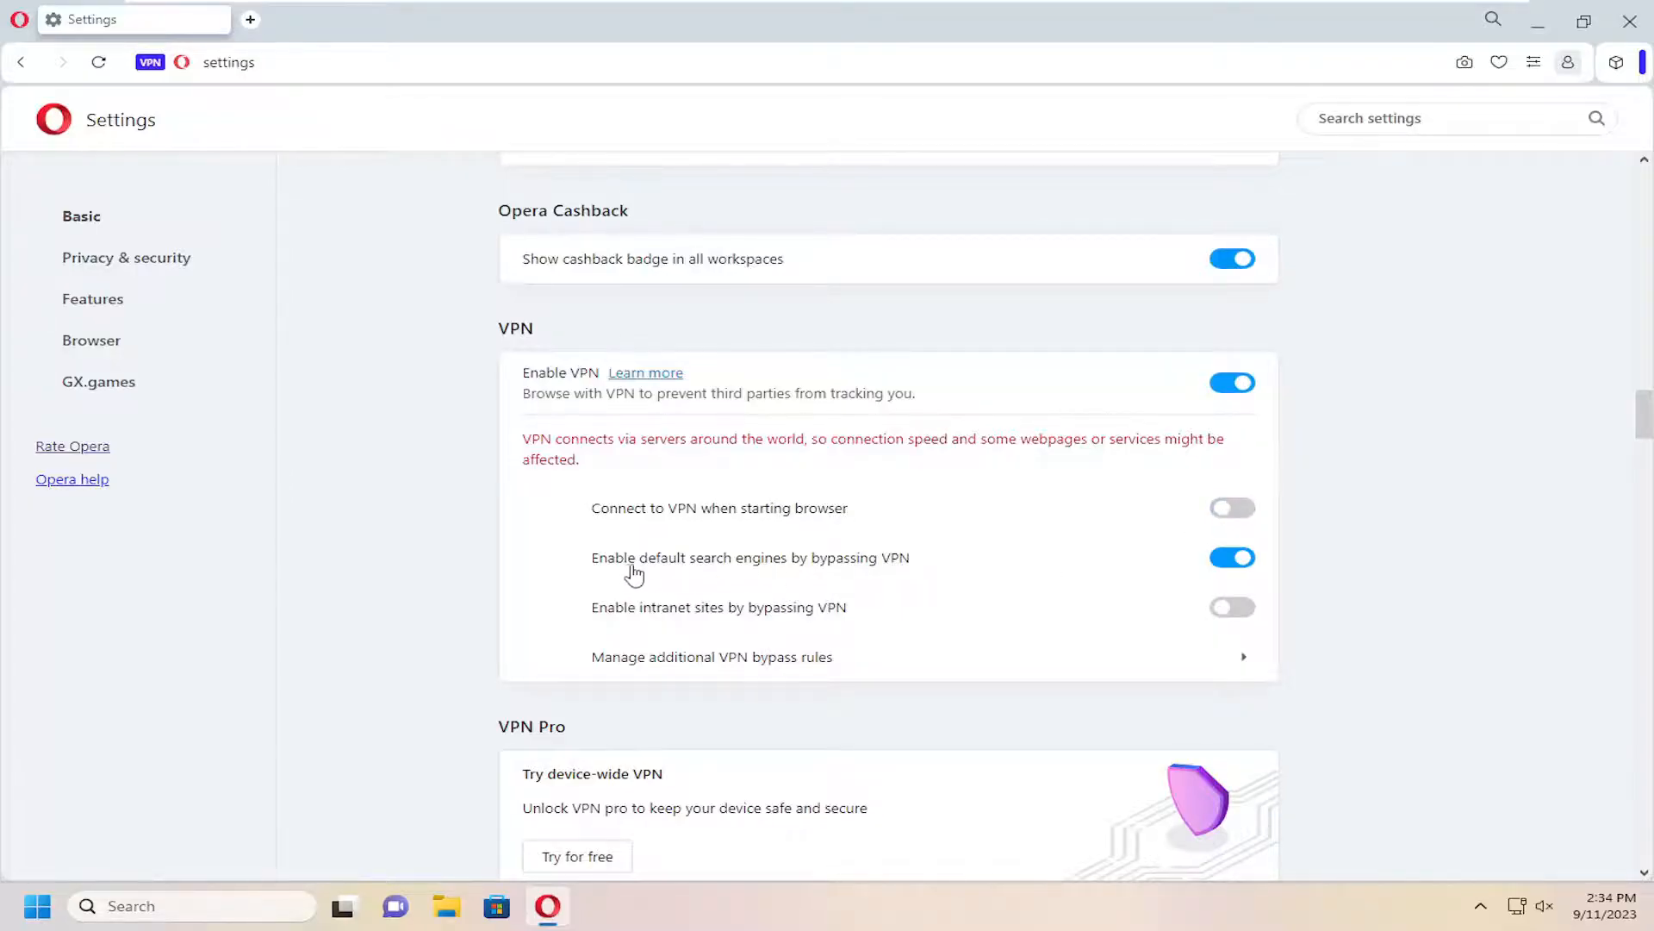
mouse_move(775, 571)
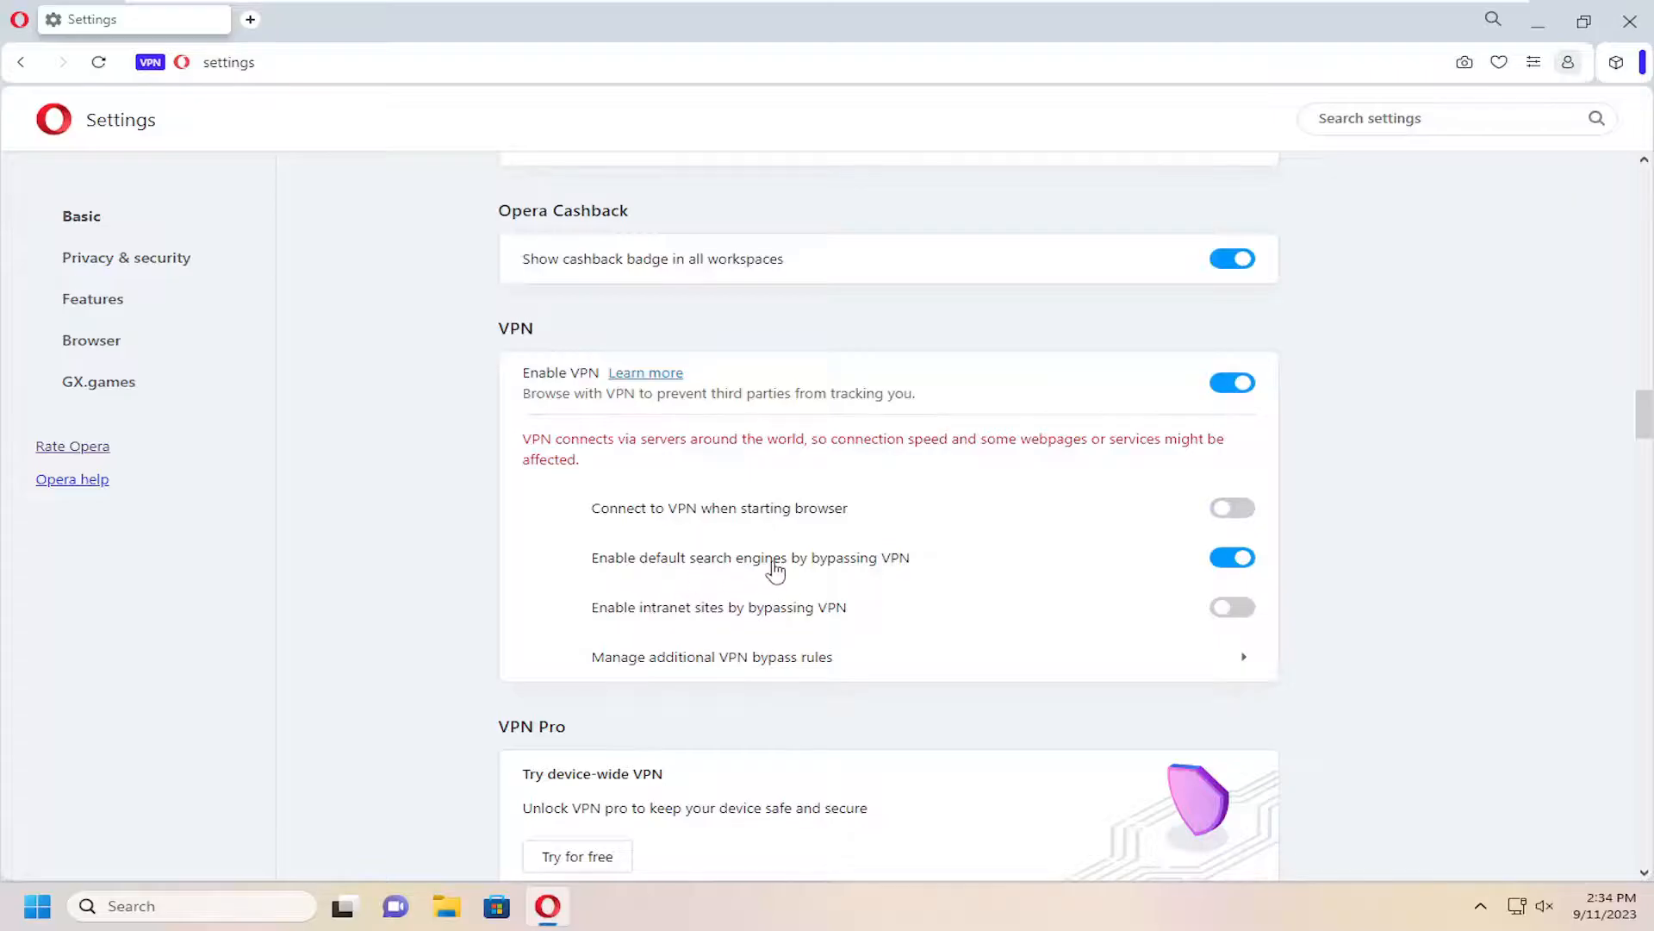
mouse_move(761, 635)
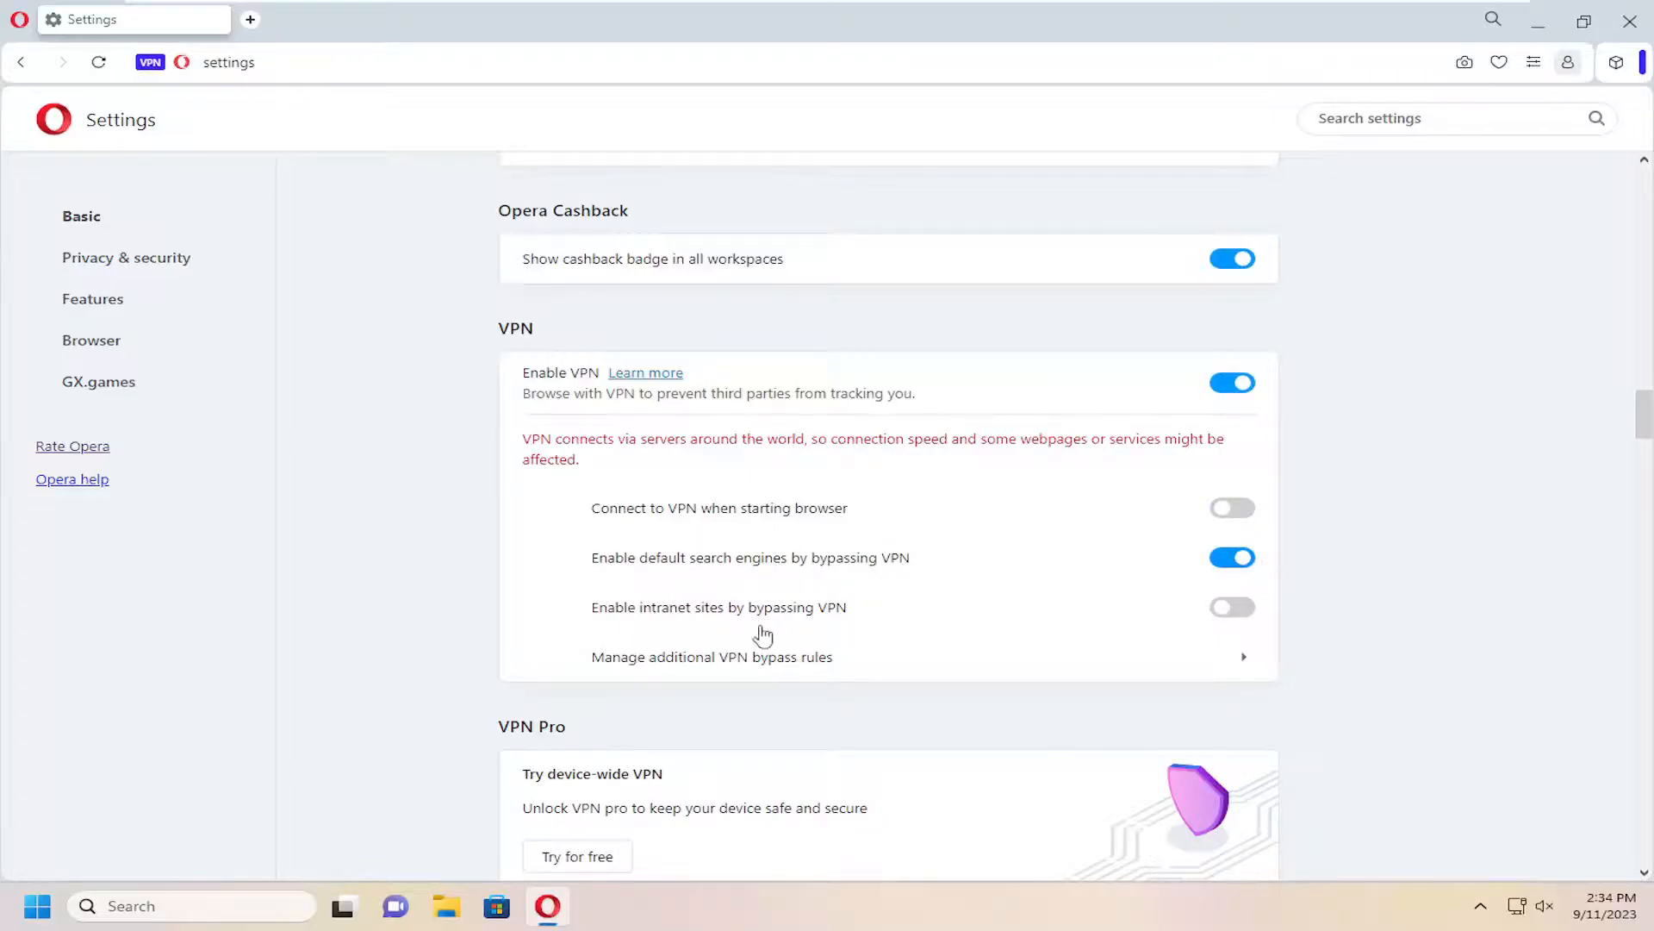
mouse_move(869, 622)
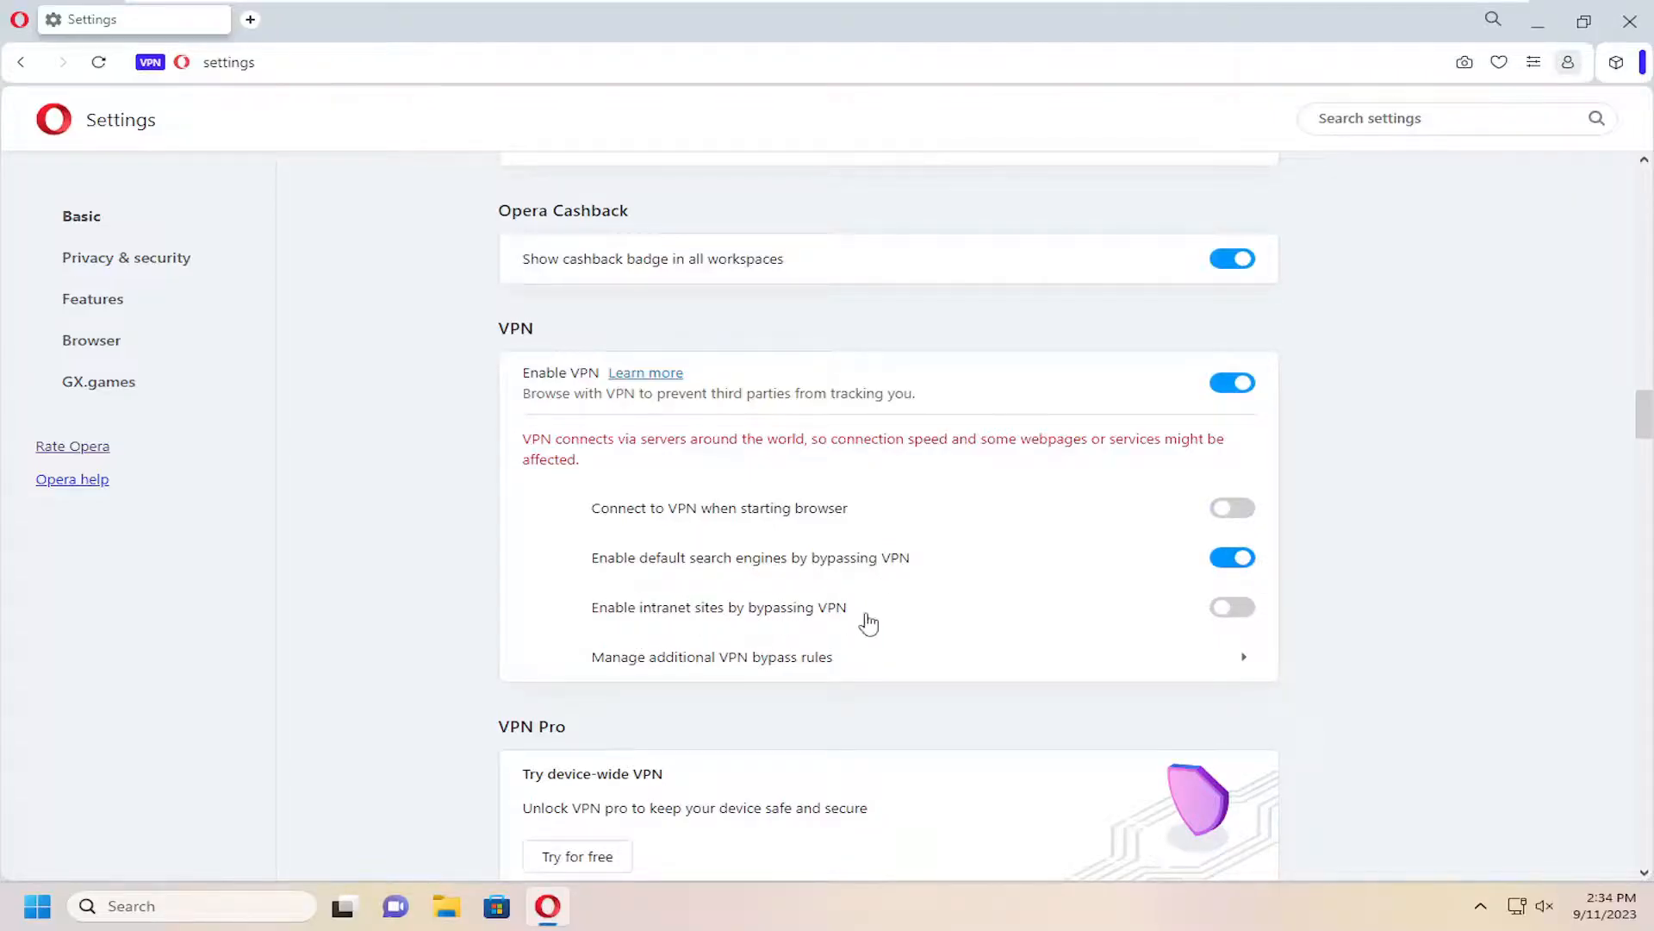
mouse_move(609, 681)
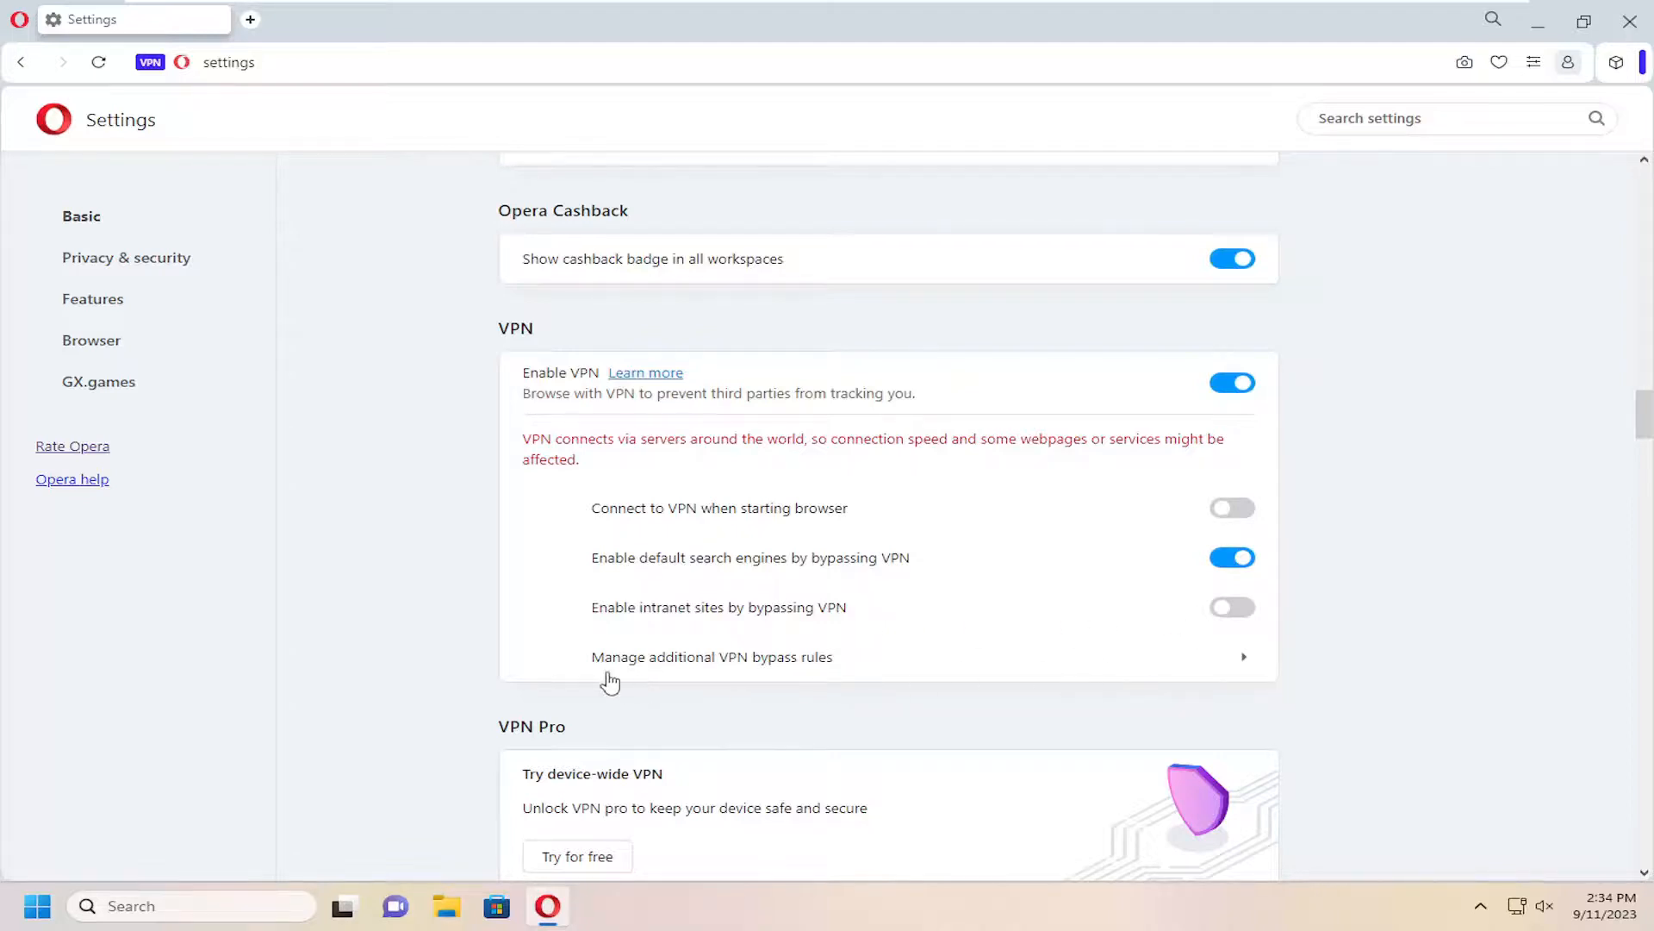
mouse_move(839, 677)
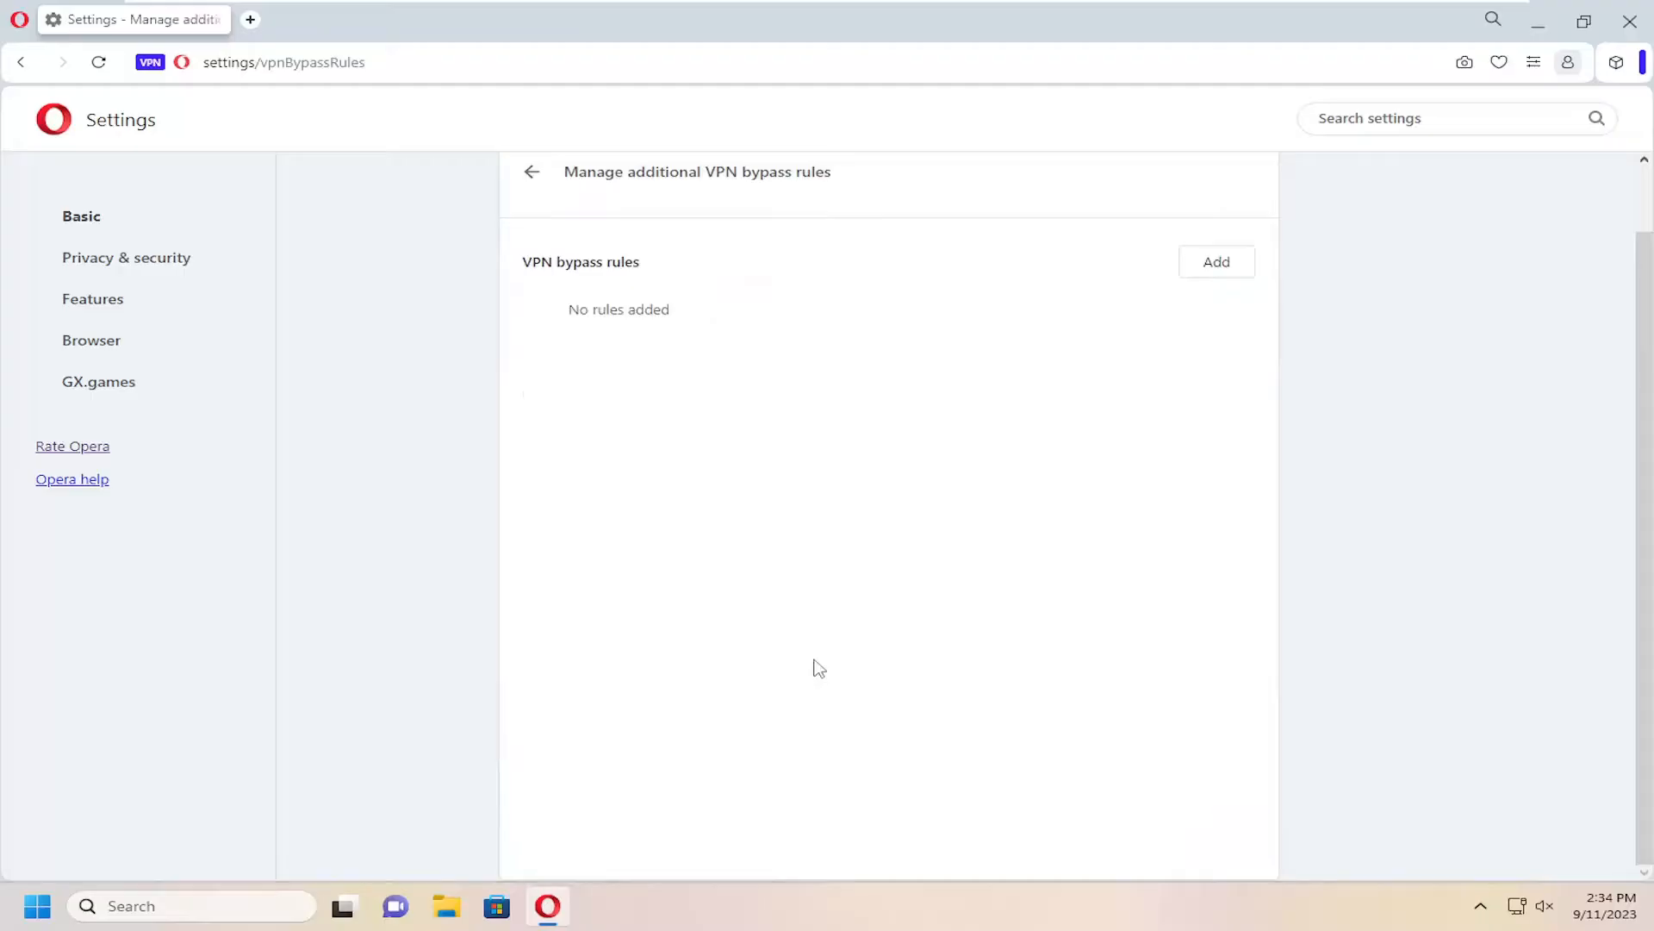
Step: Bring up the Add VPN bypass rule dialog from the bypass rules list
left_click(1217, 262)
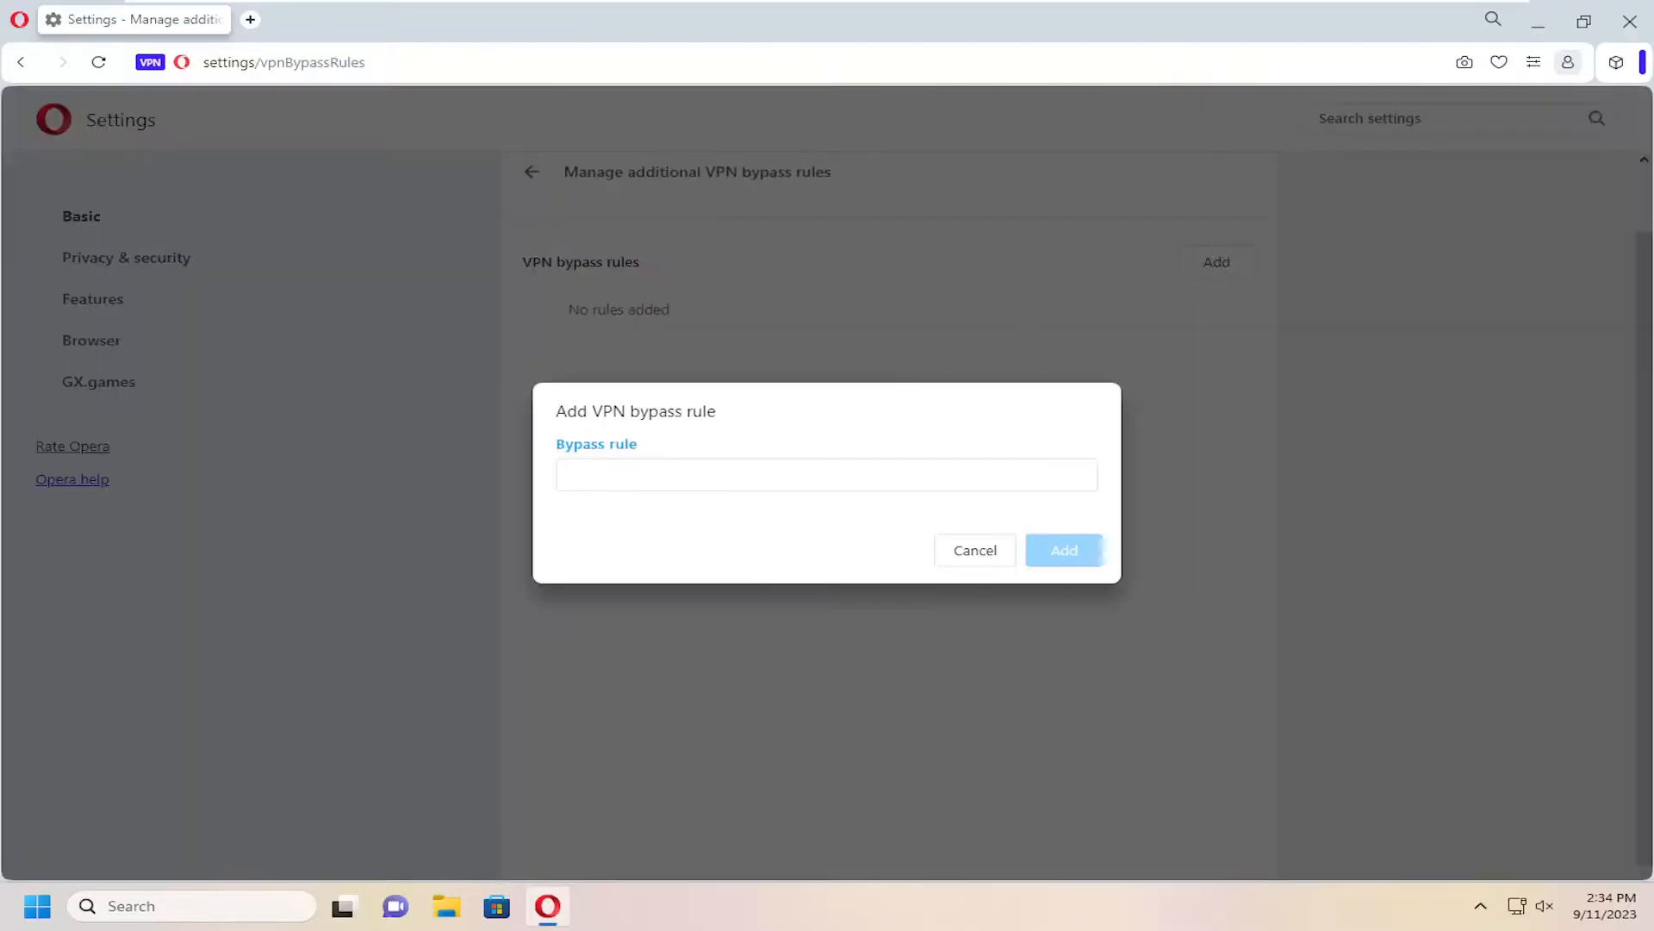